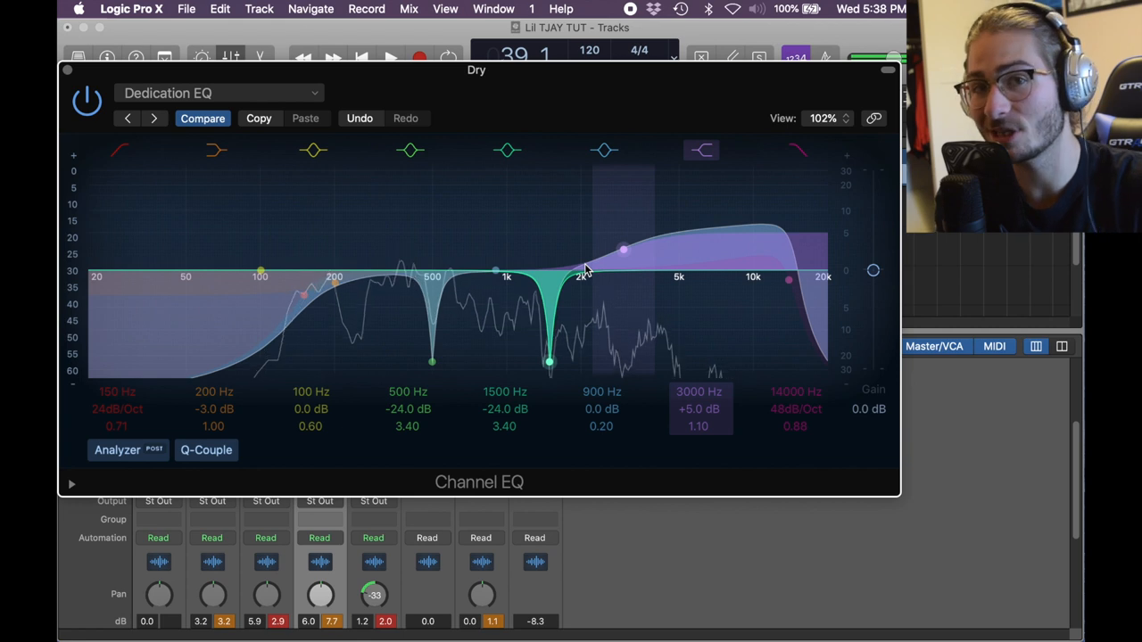
mouse_move(622, 252)
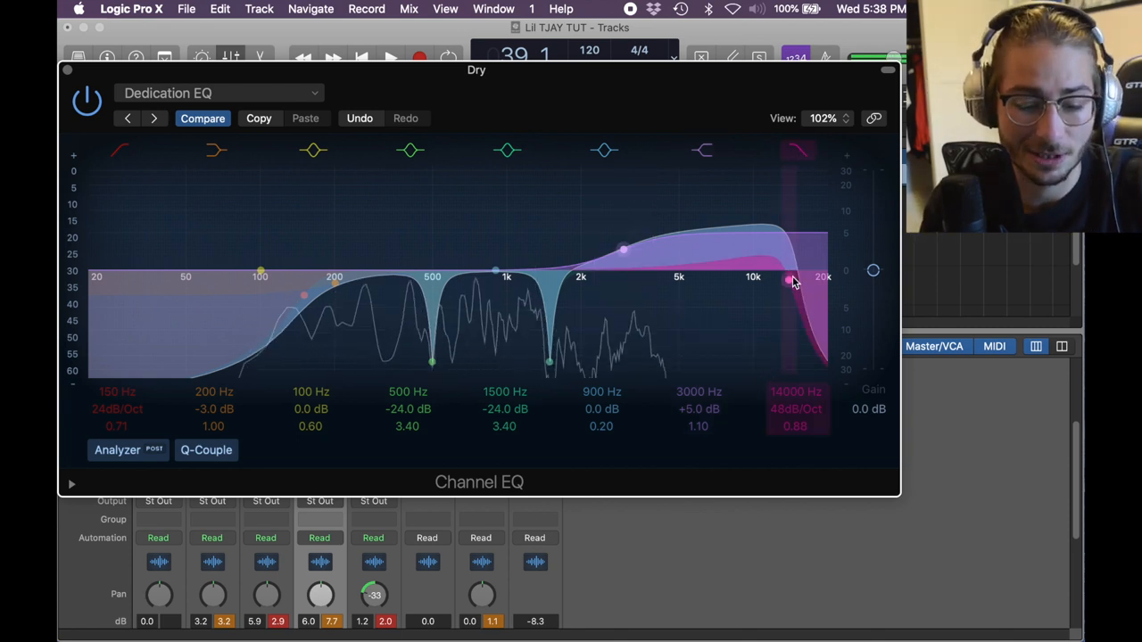
- Set the Dry vocal's Channel EQ high cut to 14000 Hz at 48dB/Oct
drag(794, 279, 790, 279)
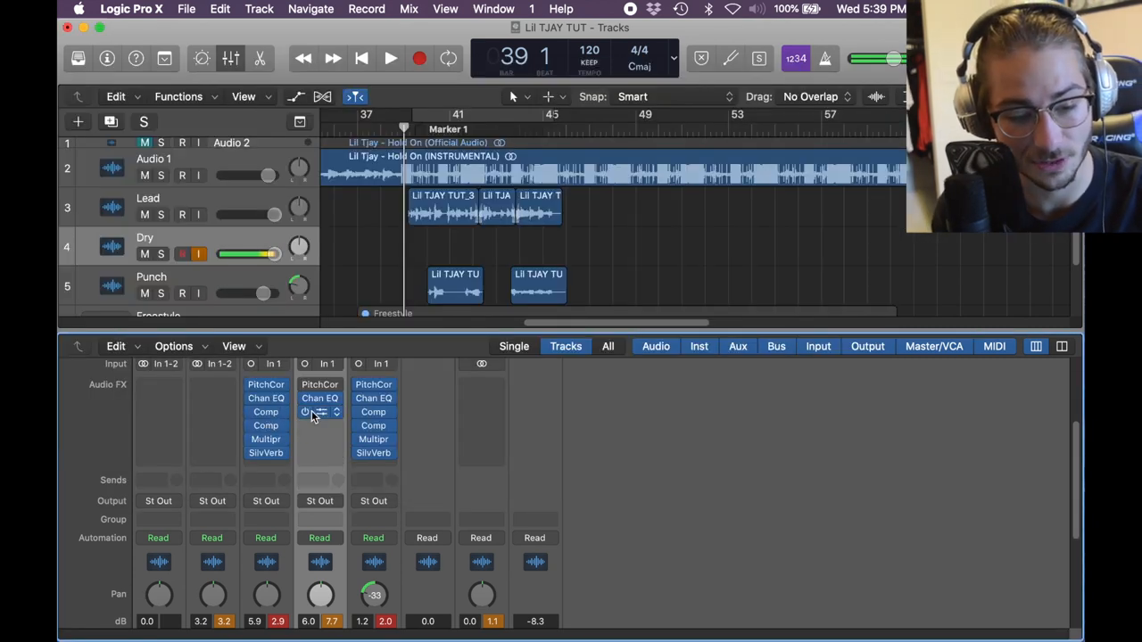
- Insert a Studio FET model compressor in the Audio FX slot below Chan EQ
click(319, 411)
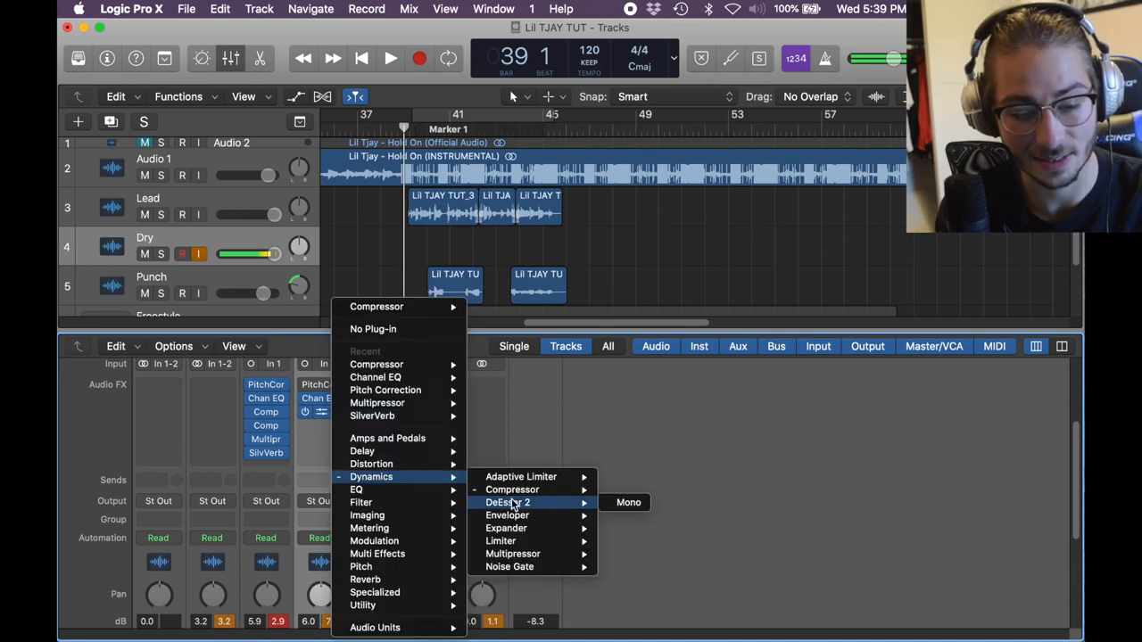
click(514, 489)
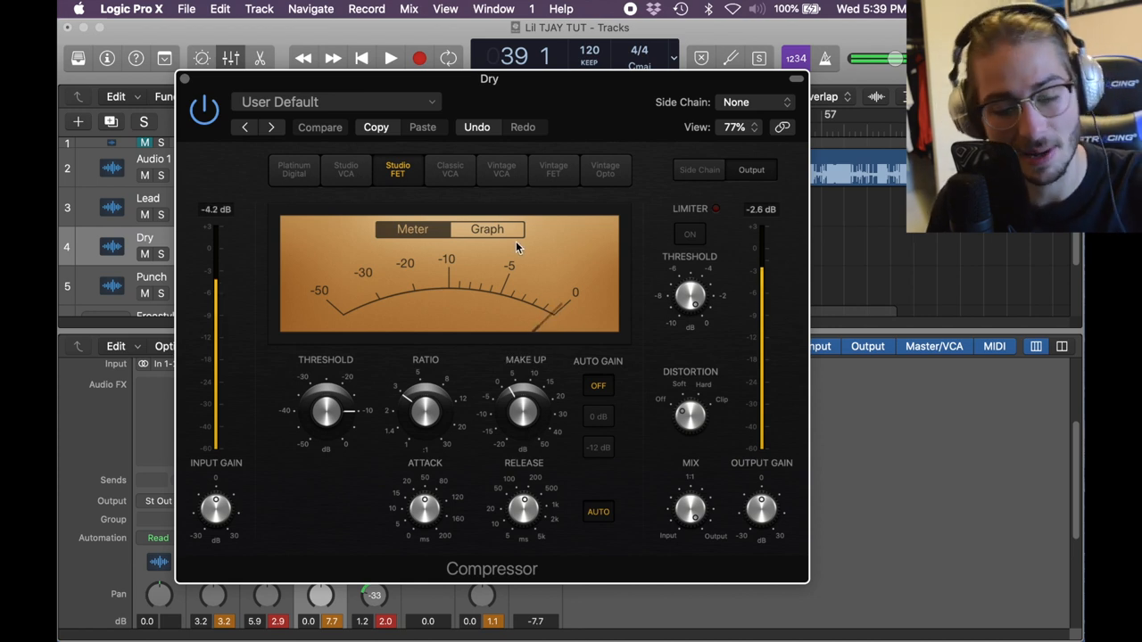
drag(425, 508, 424, 500)
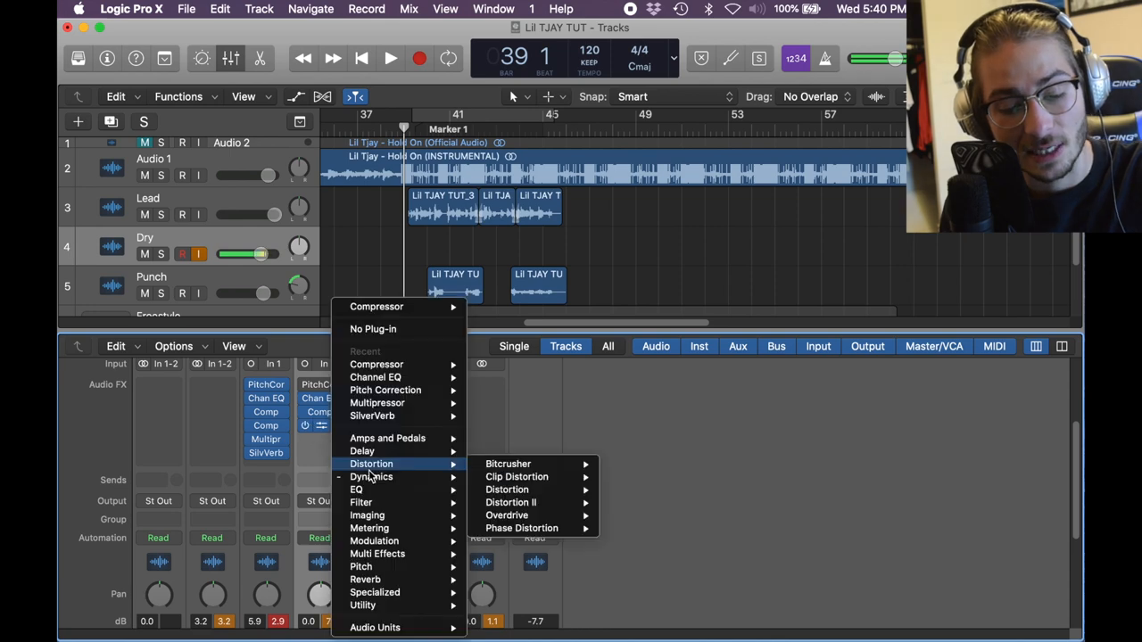
- Insert a Vintage Opto compressor on the Dry vocal with a 2.6:1 ratio
click(376, 306)
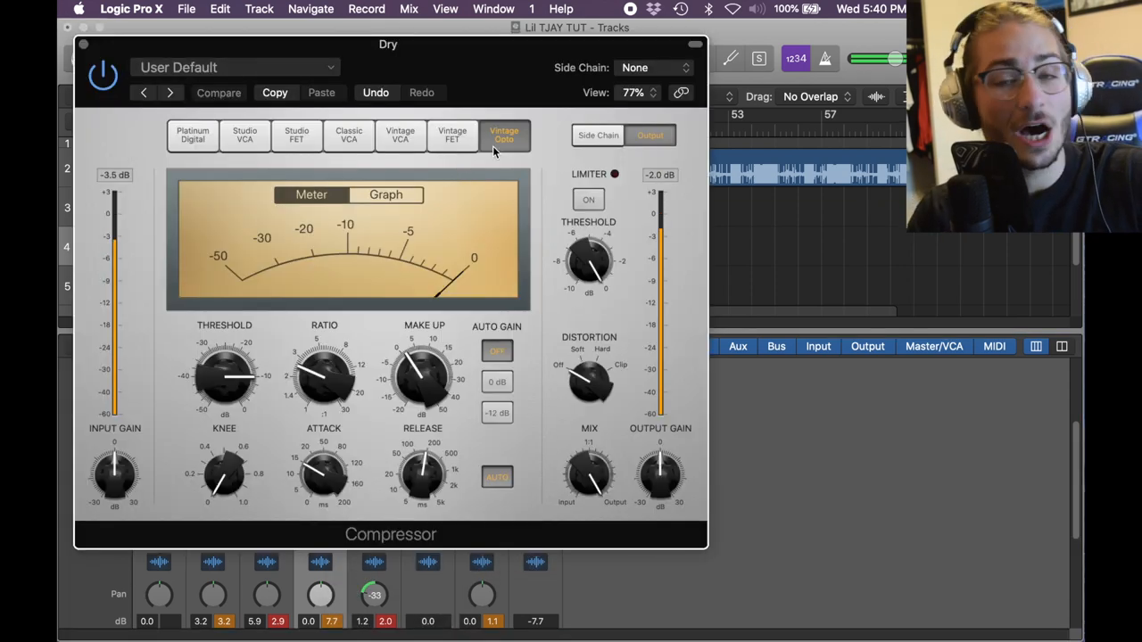
drag(324, 374, 316, 366)
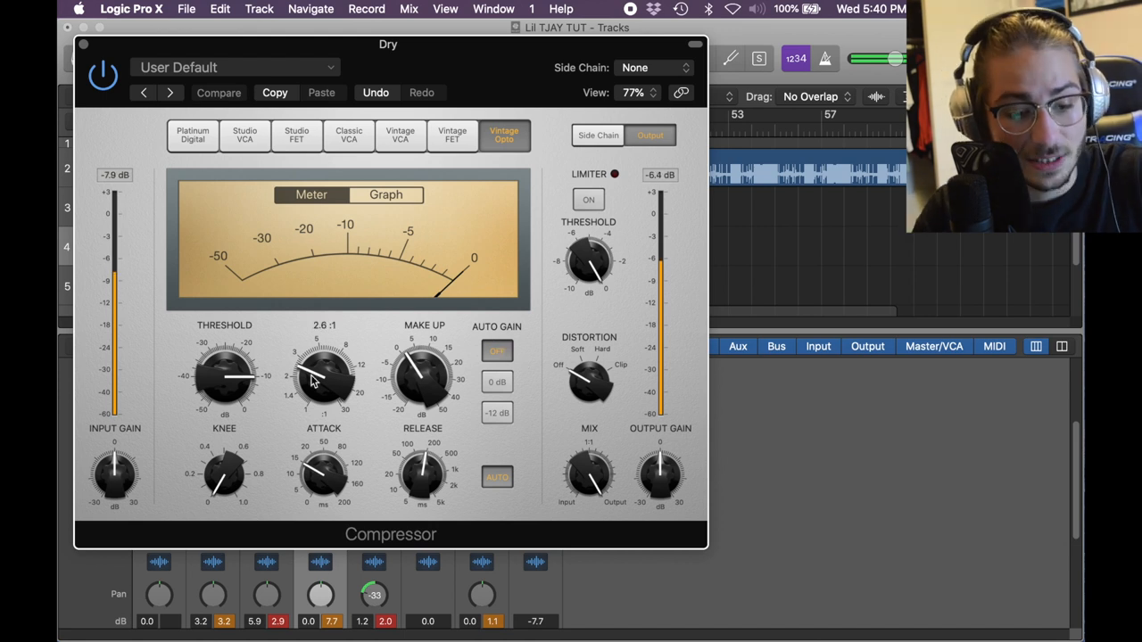
drag(225, 379, 225, 357)
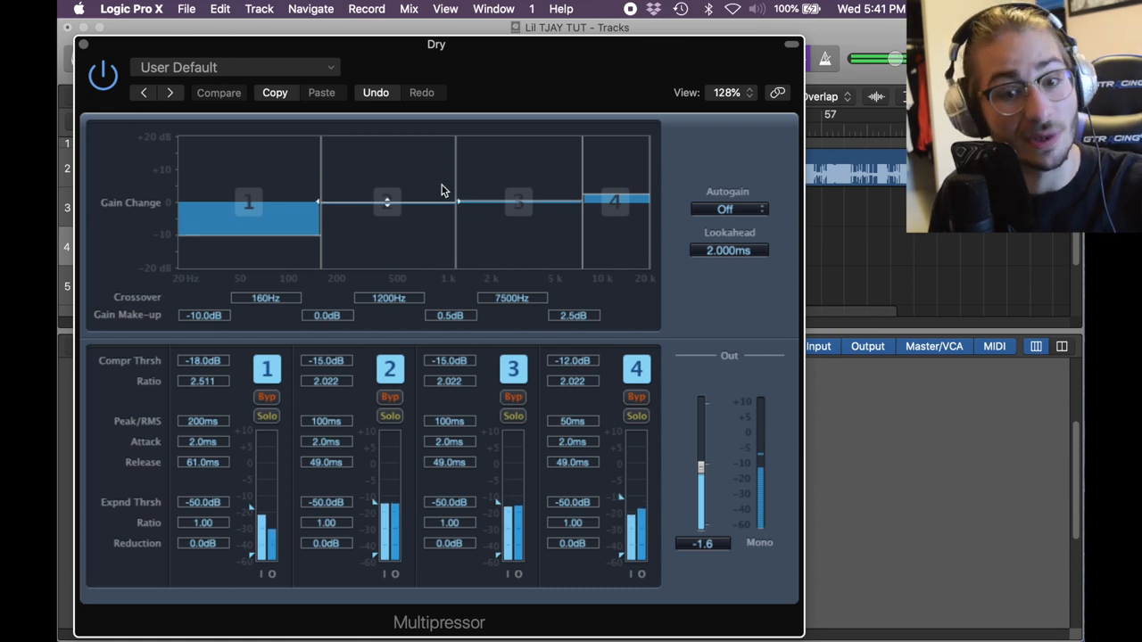
- Finish the Multipressor with crossovers at 160, 1200 and 7500 Hz and close it
click(219, 93)
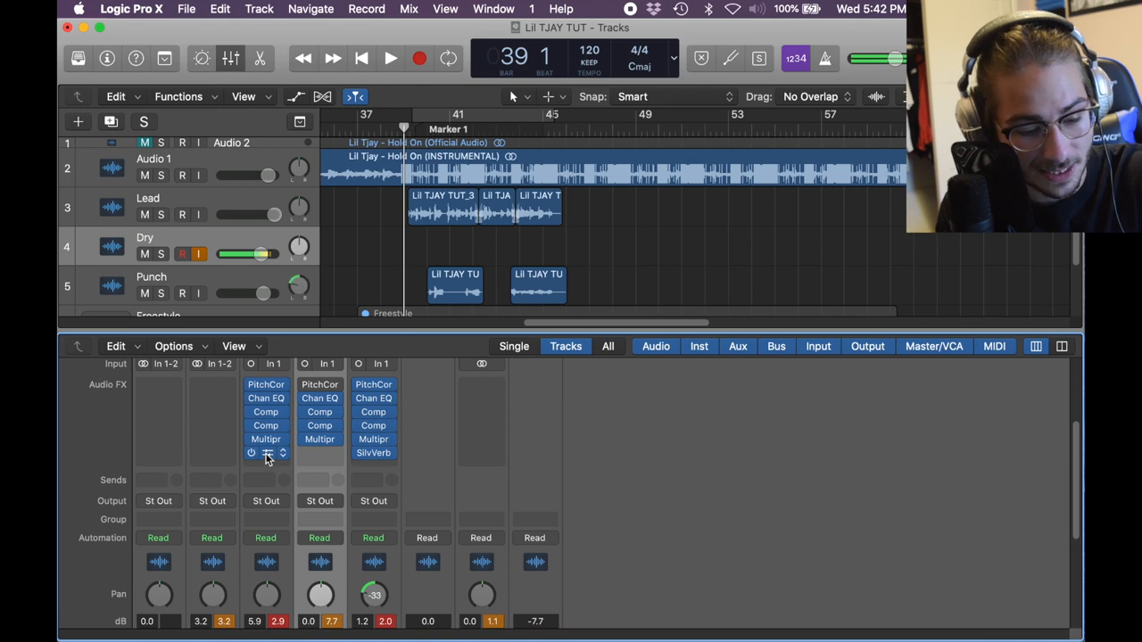
- Insert a Room-preset SilverVerb with dry at 70% and wet at 67%
click(265, 452)
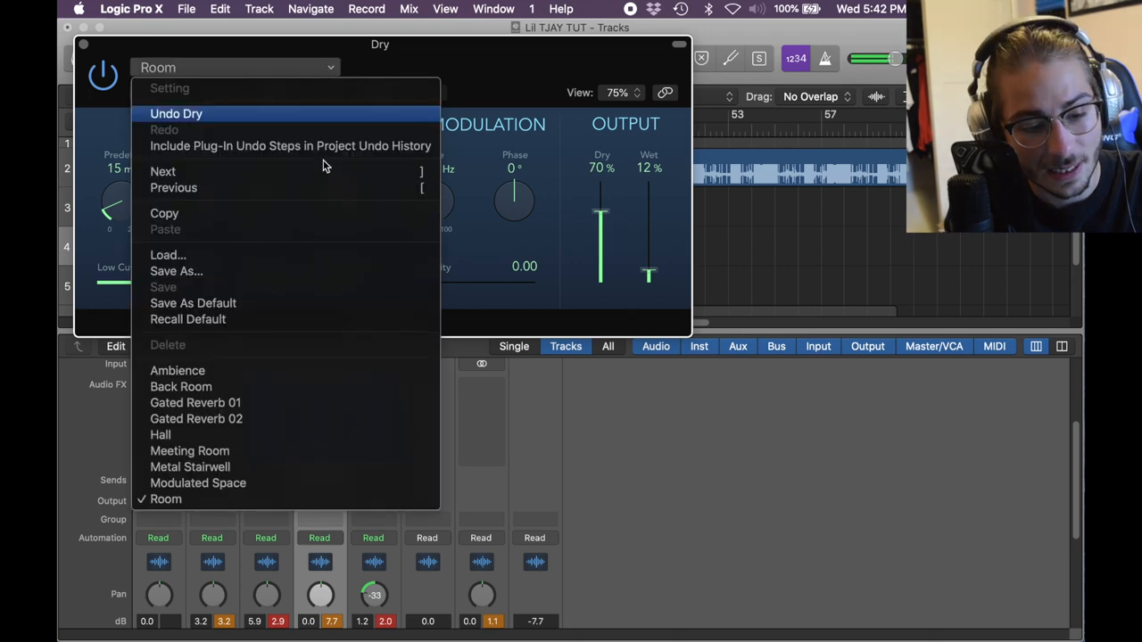
mouse_move(338, 468)
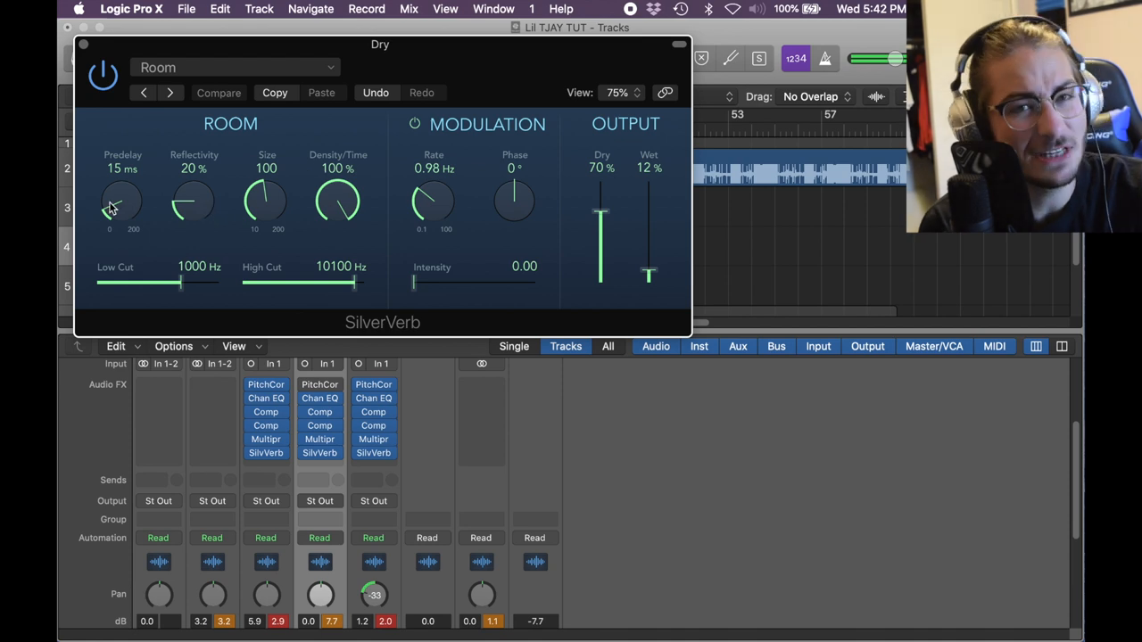
mouse_move(184, 196)
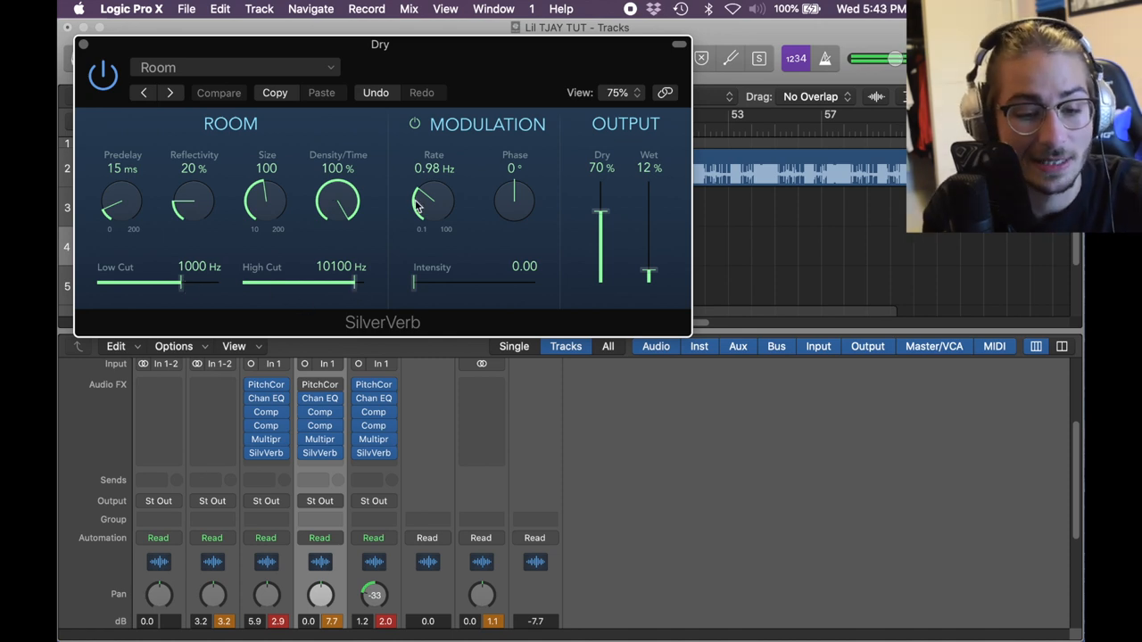
mouse_move(599, 211)
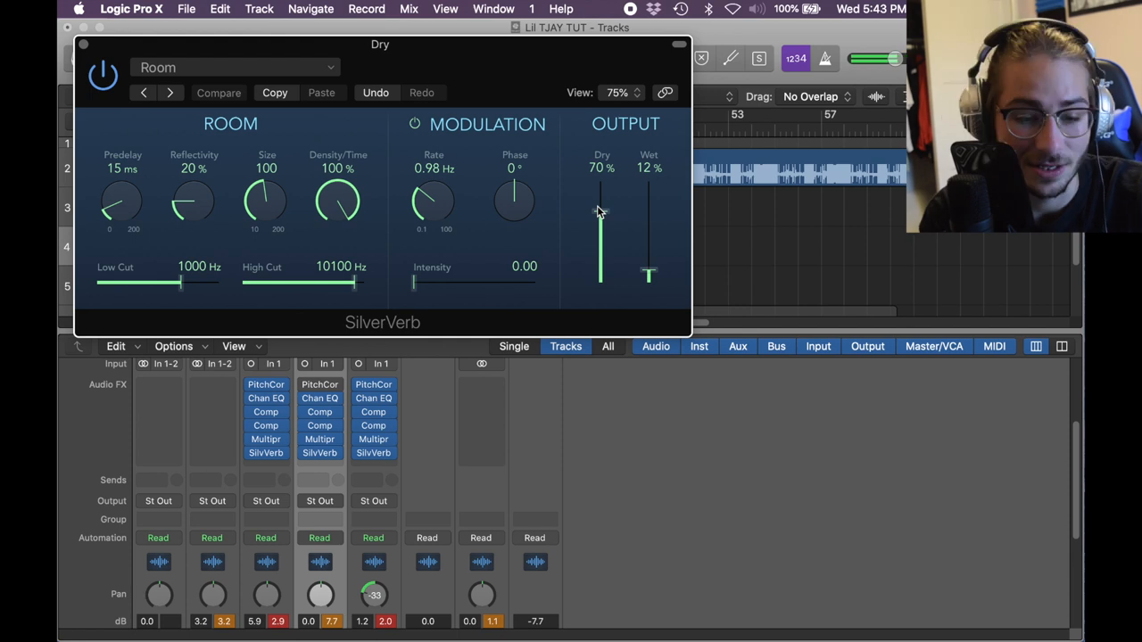
mouse_move(637, 231)
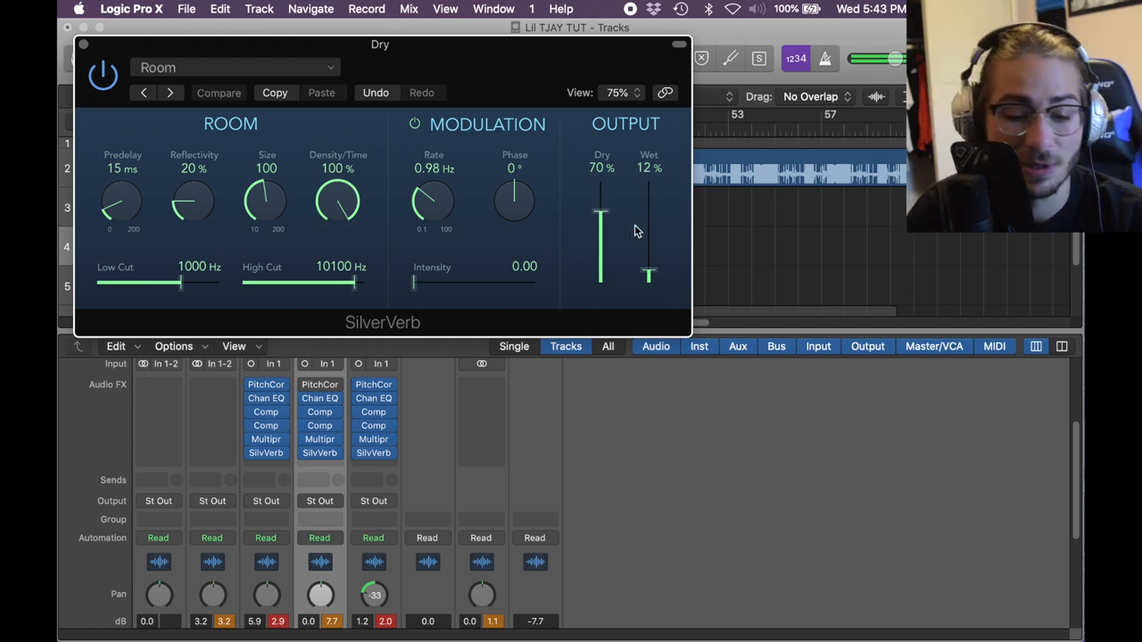
mouse_move(598, 220)
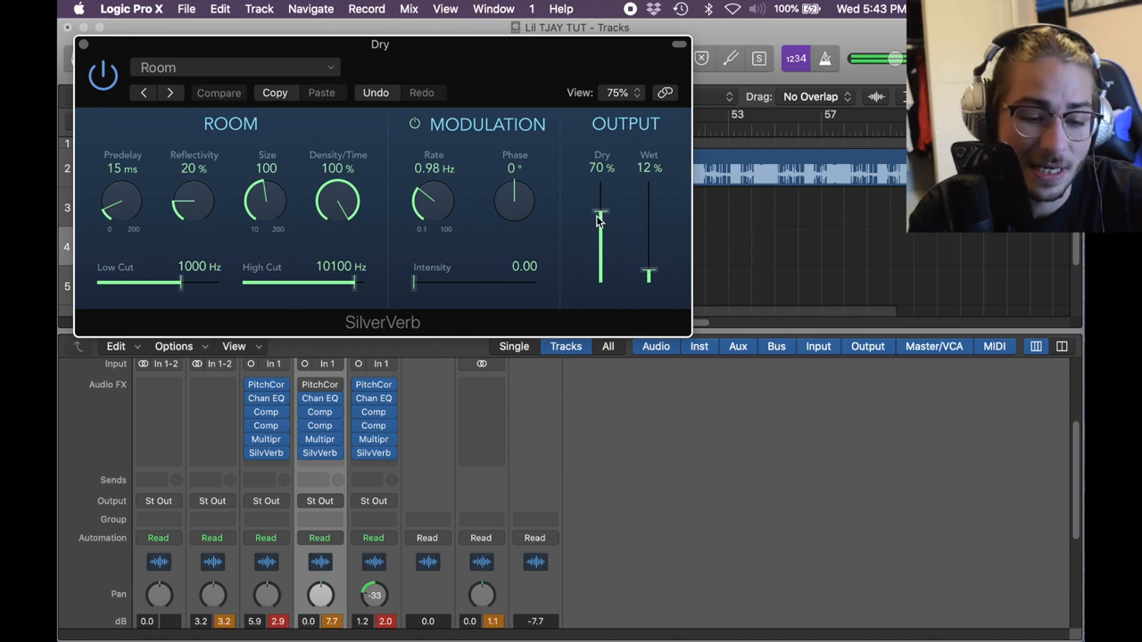
drag(600, 218, 600, 188)
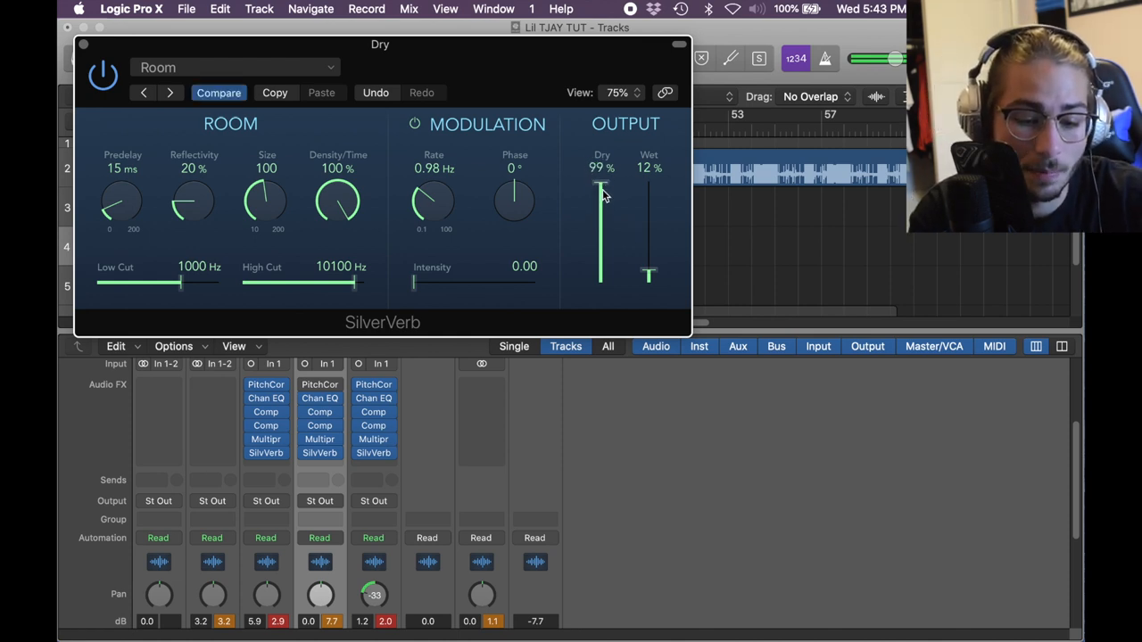
drag(601, 188, 600, 214)
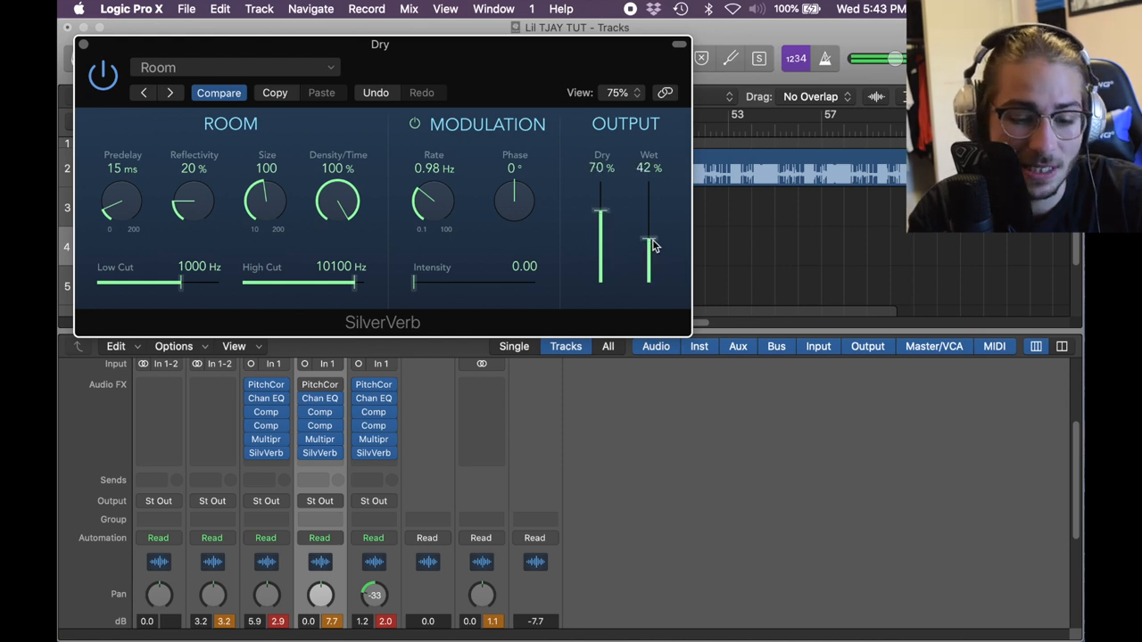
drag(649, 248, 648, 219)
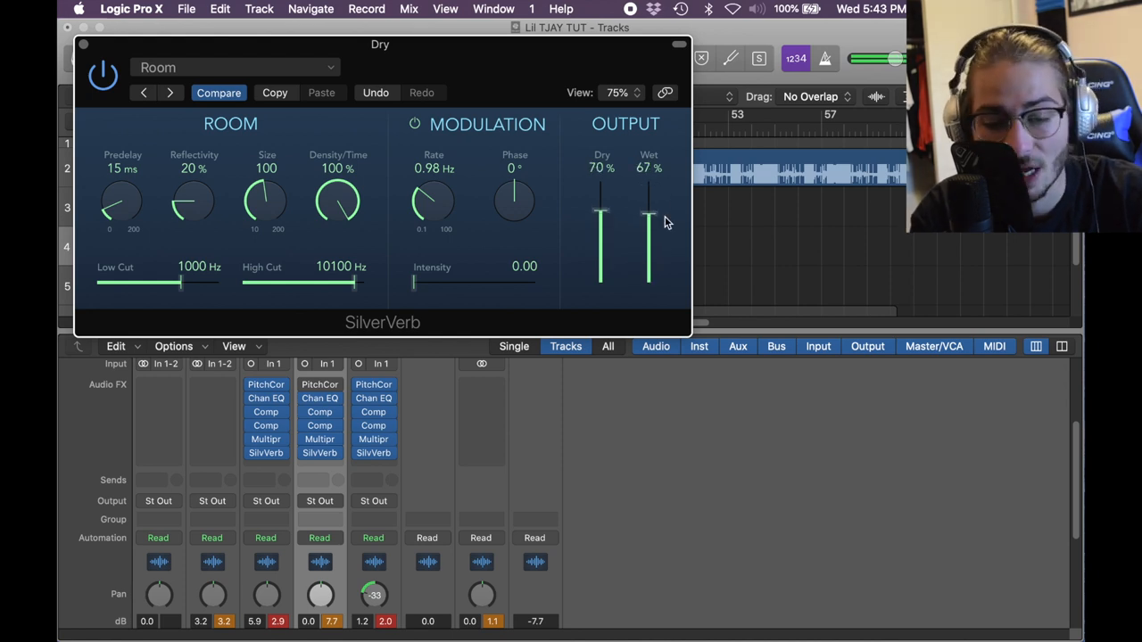
click(64, 27)
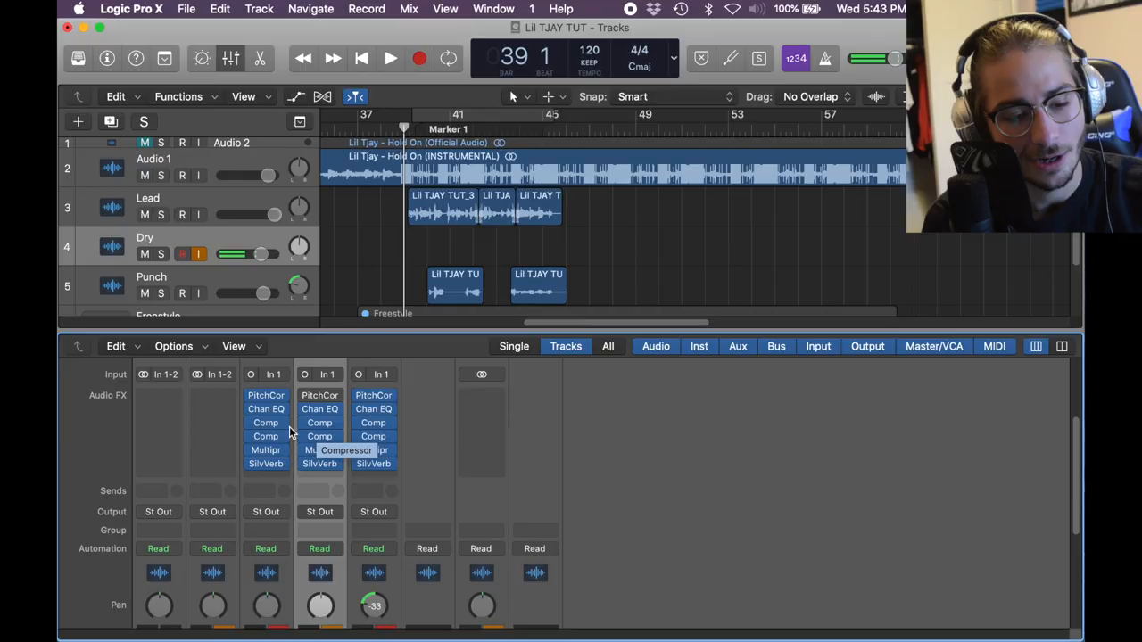